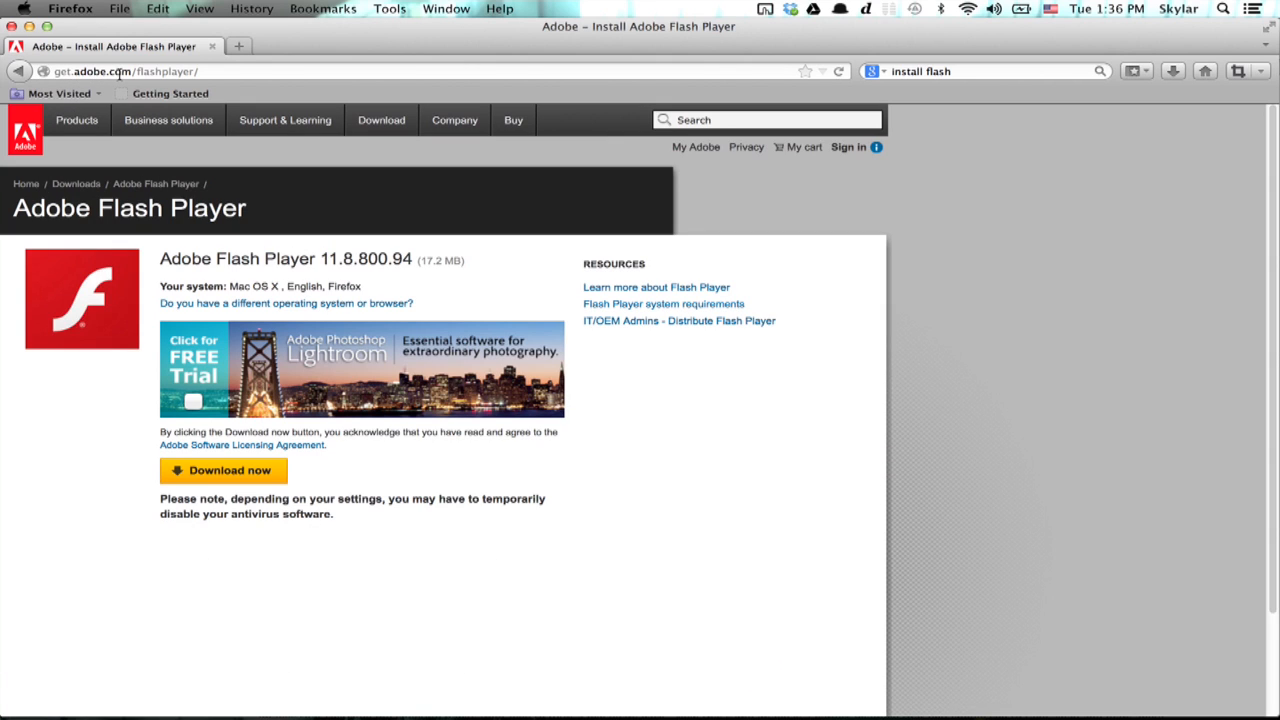
- Download and save the Flash Player installer .dmg, then open it from Downloads
click(381, 119)
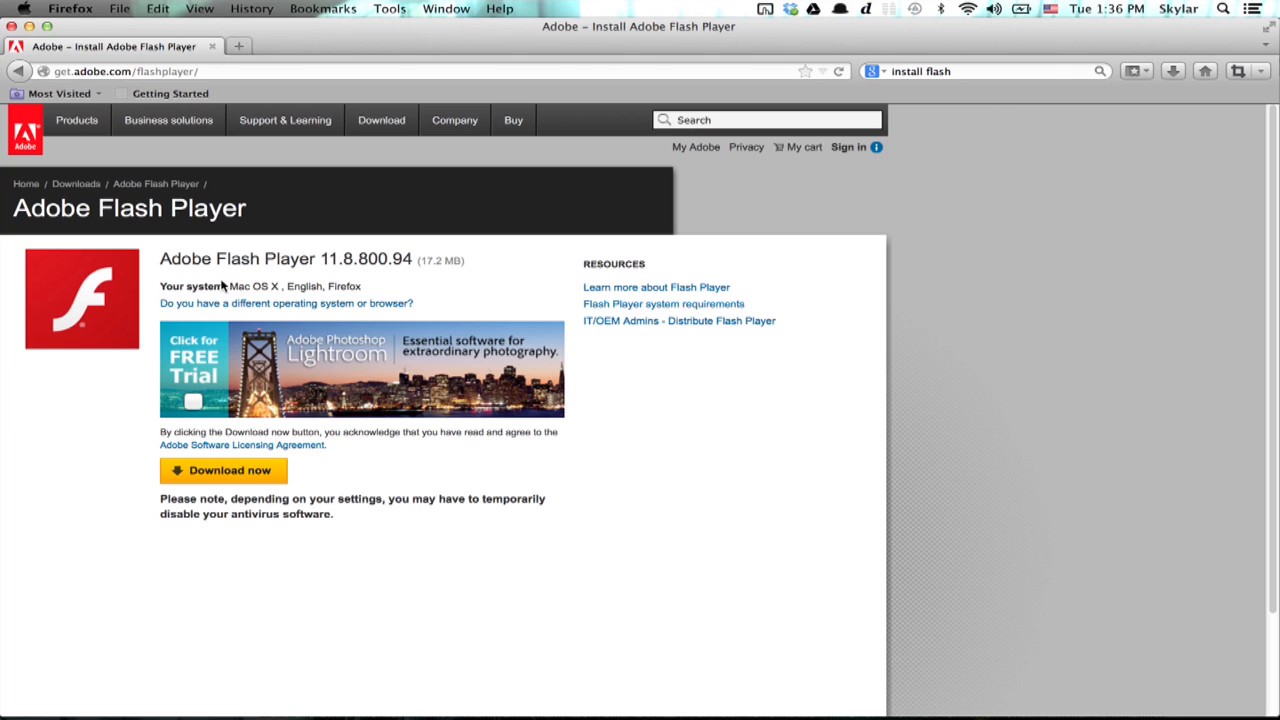
mouse_move(259, 508)
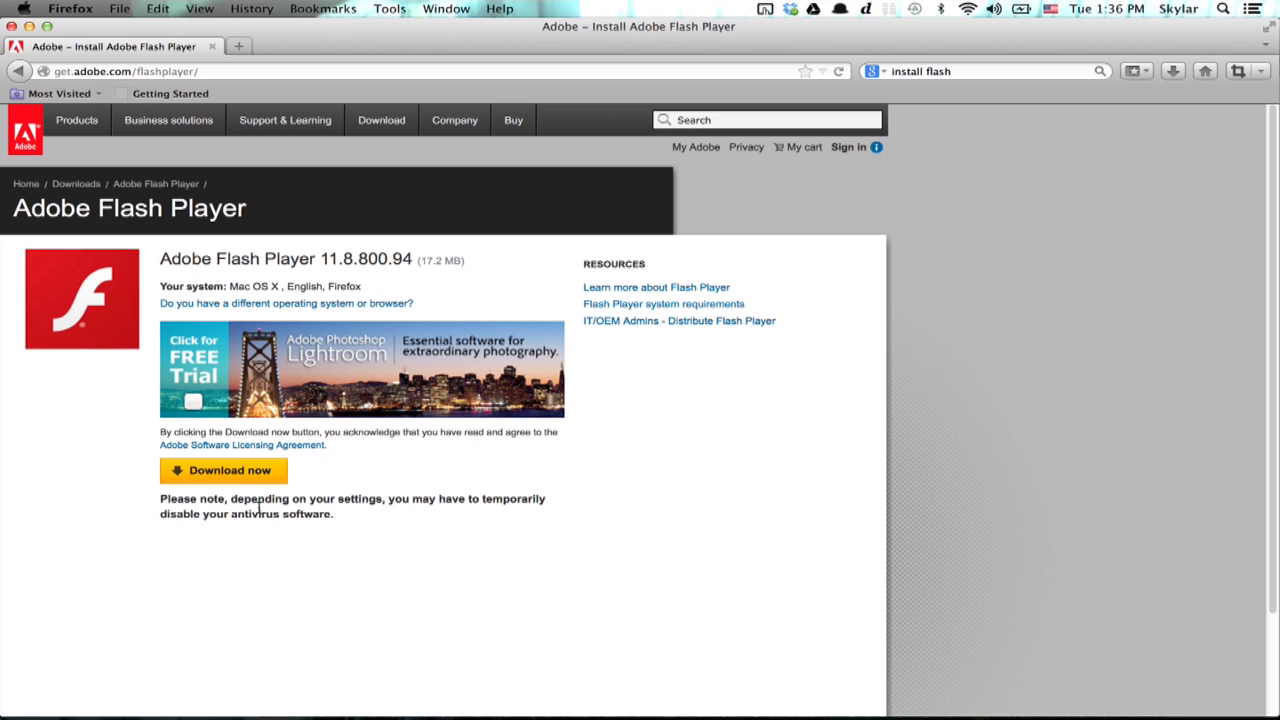
click(223, 470)
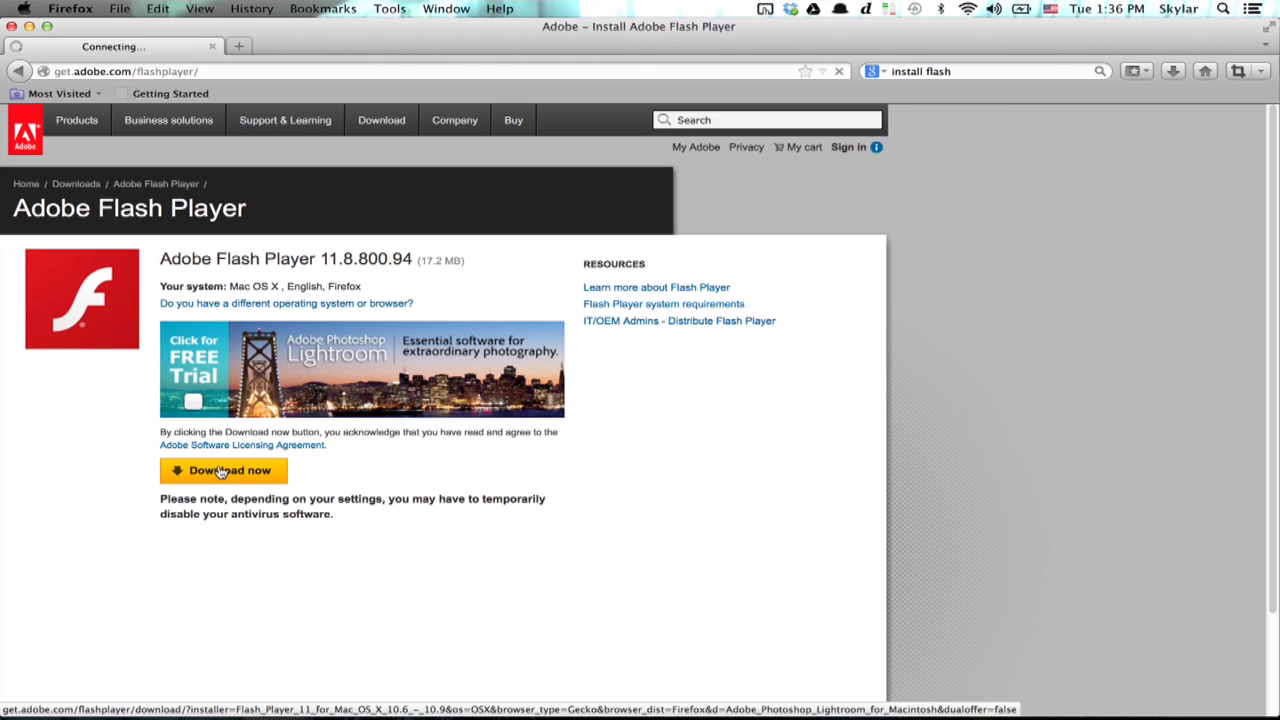
click(223, 470)
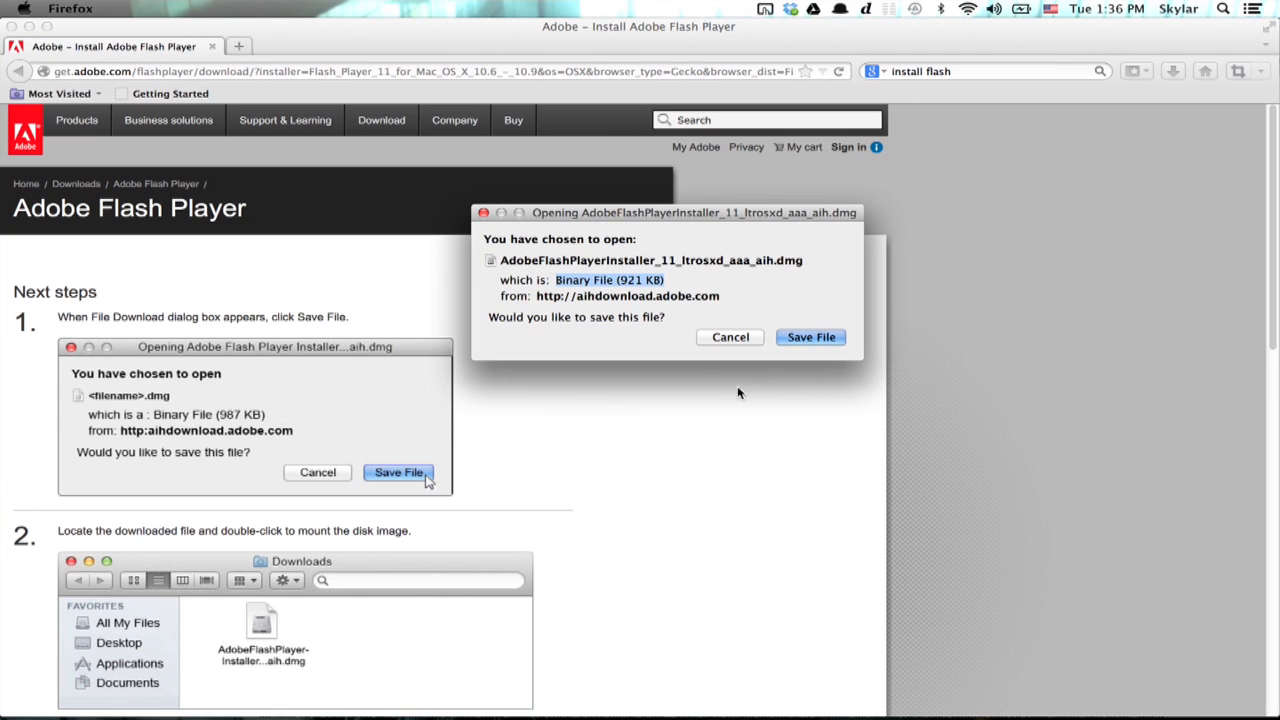
click(810, 337)
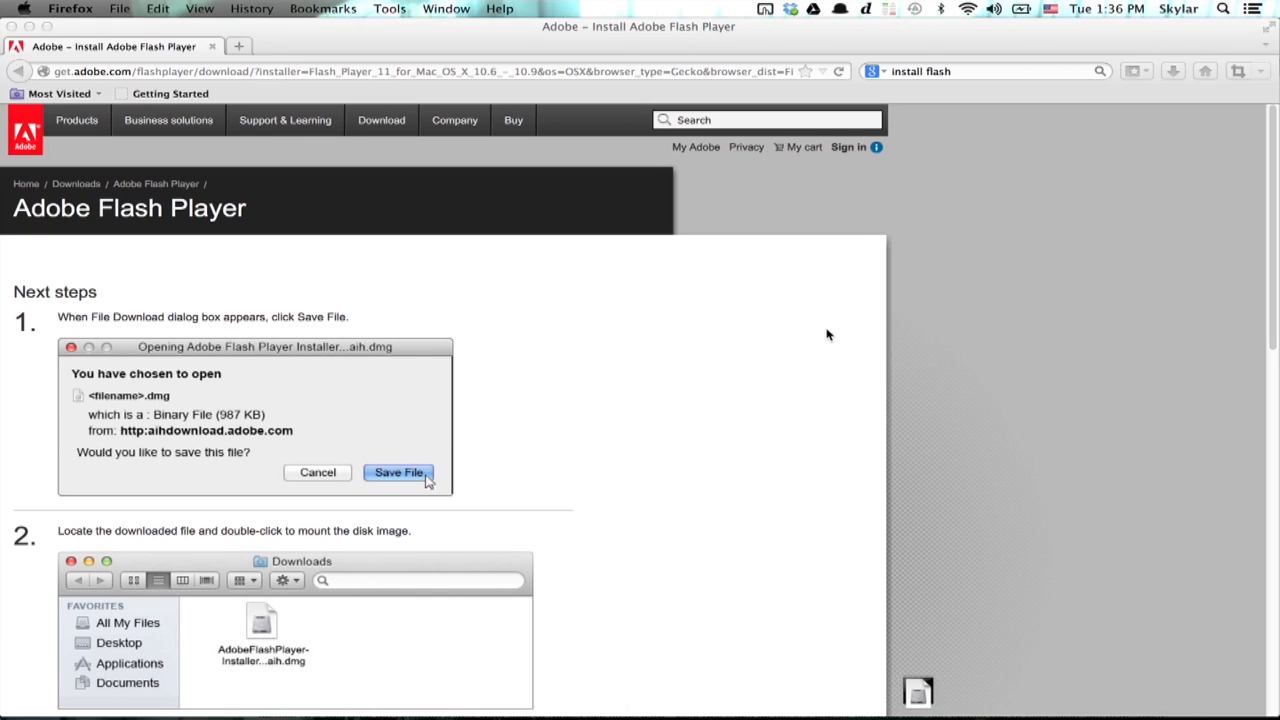
click(398, 472)
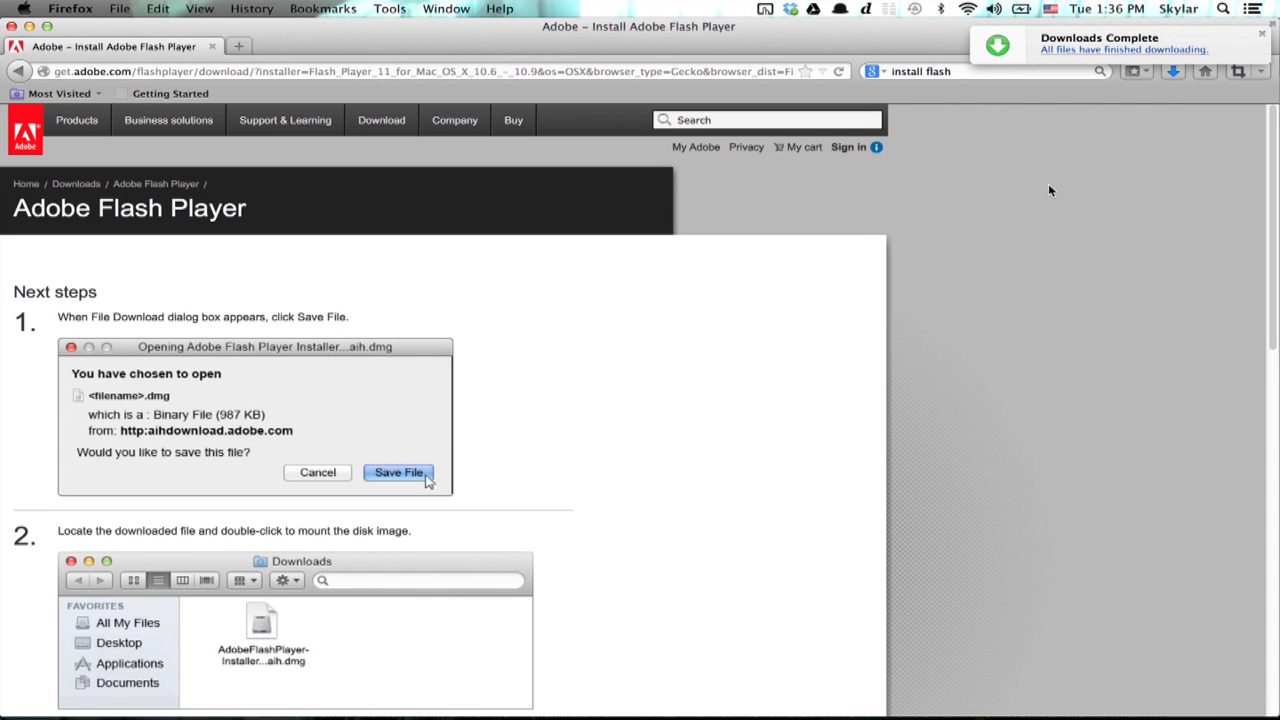
scroll(down, 3)
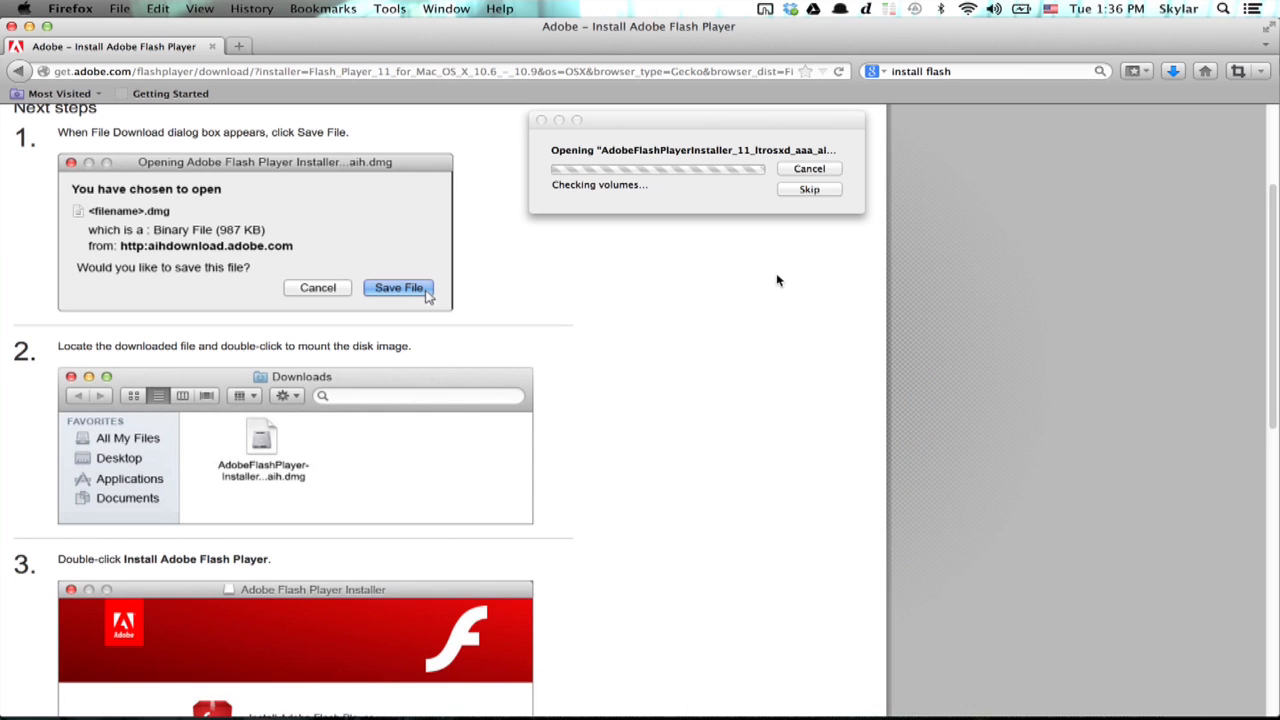
- Launch Install Adobe Flash Player and allow its connection to get.adobe.com
click(398, 288)
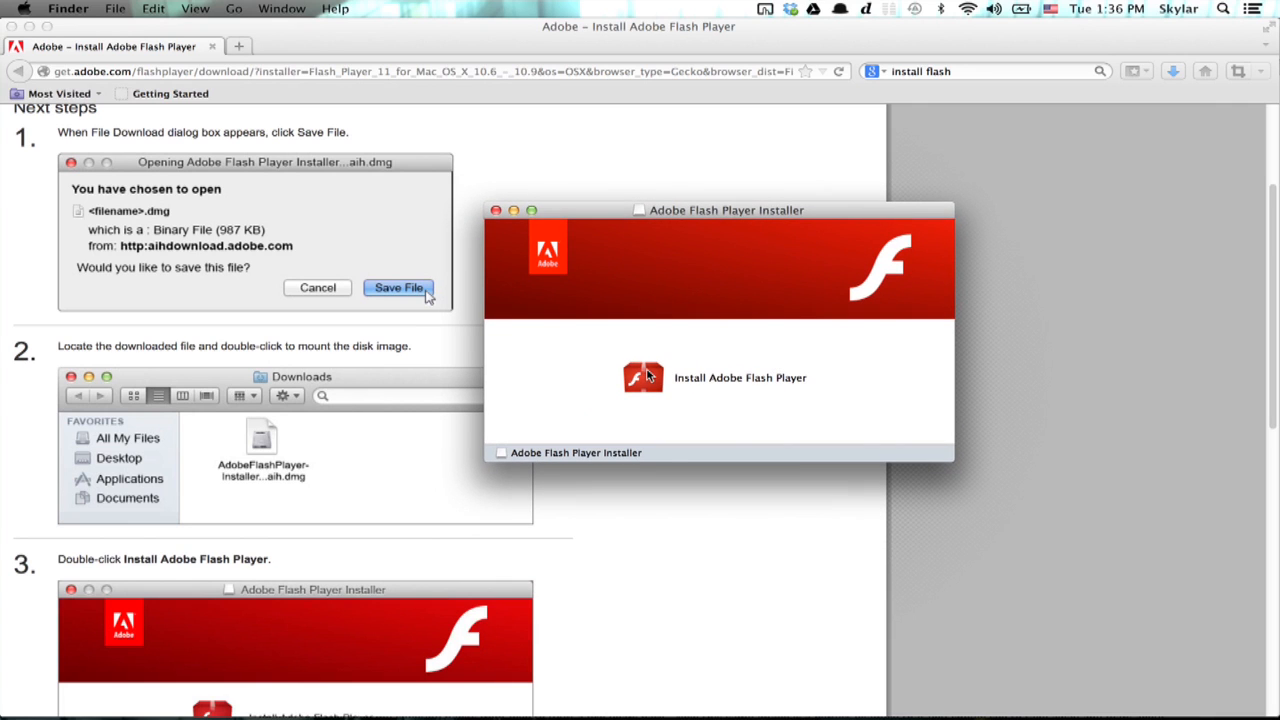
double_click(642, 377)
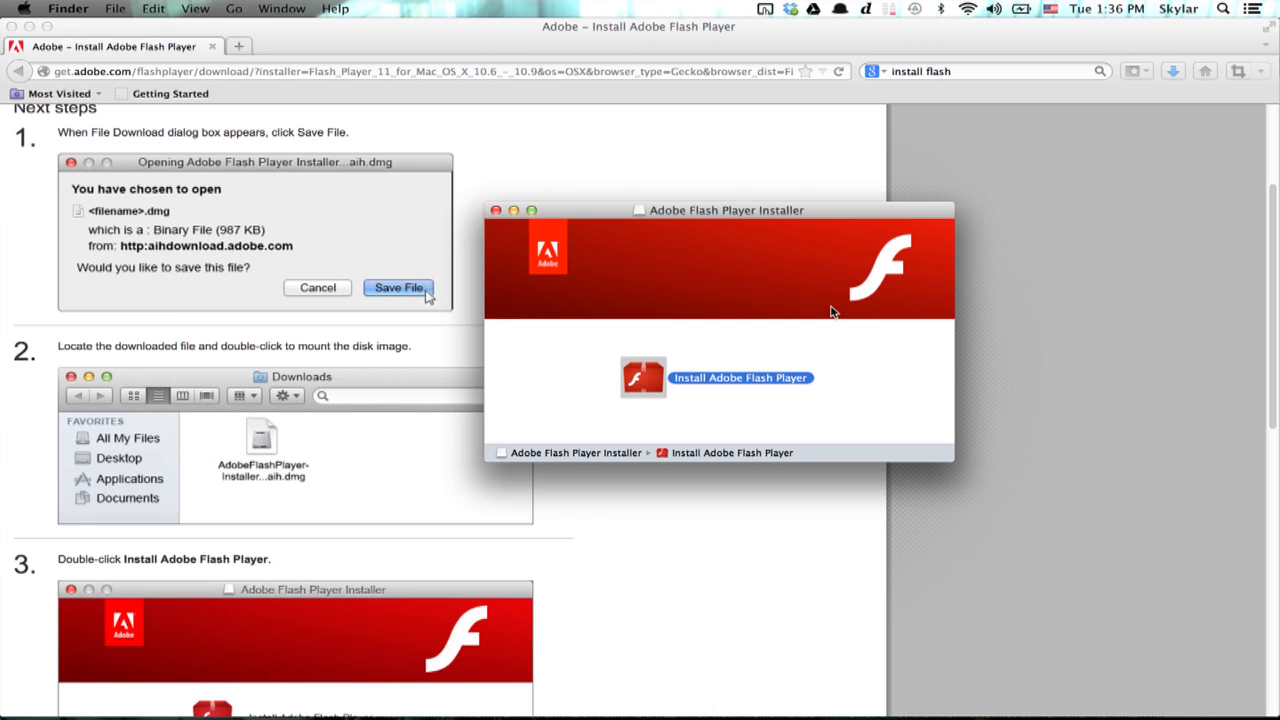
double_click(740, 377)
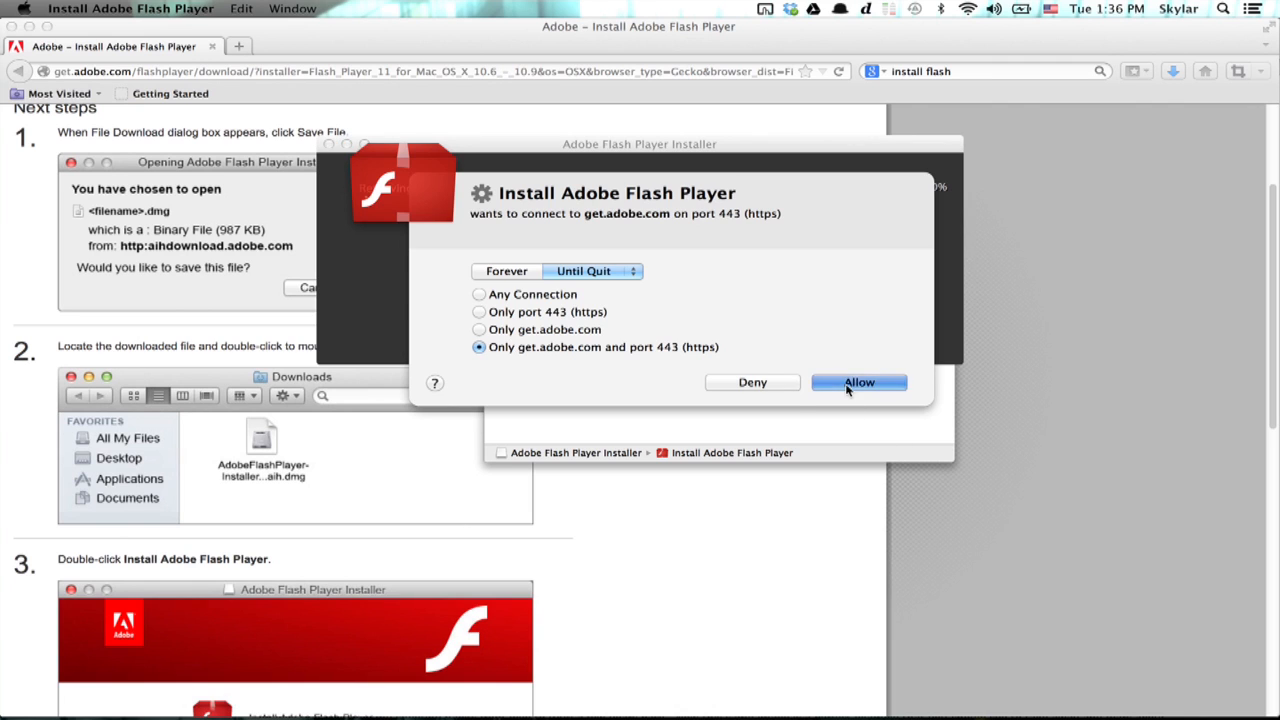
click(858, 382)
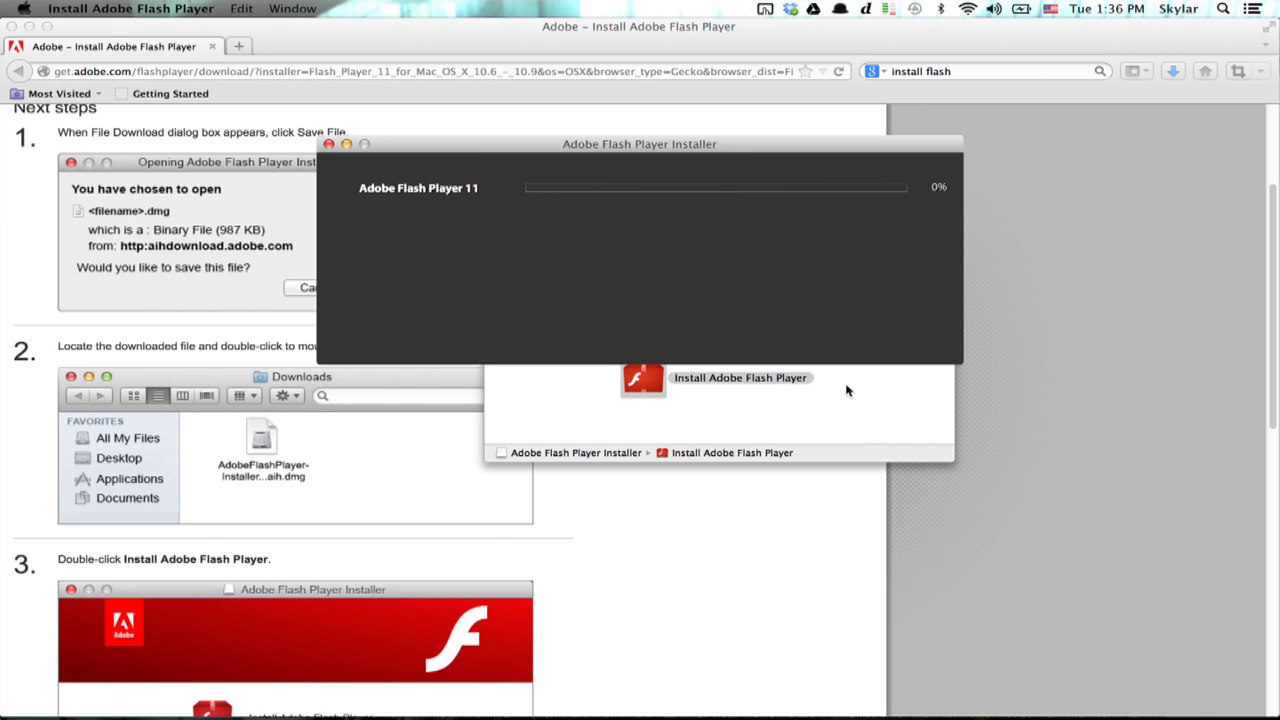